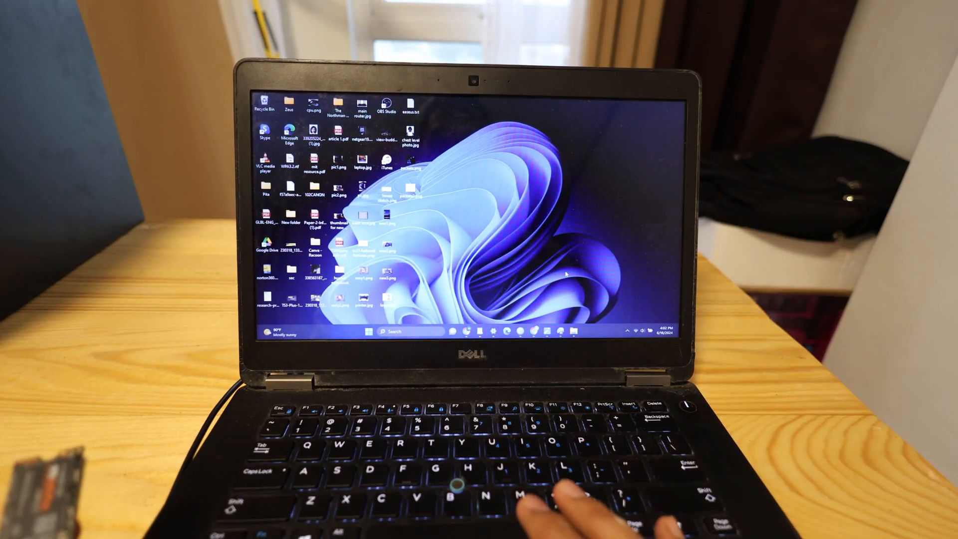
- Show the This PC drive overview and check the new 930 GB Local Disk D: with 405 GB free
{"action": "left_click", "coordinate": [572, 332]}
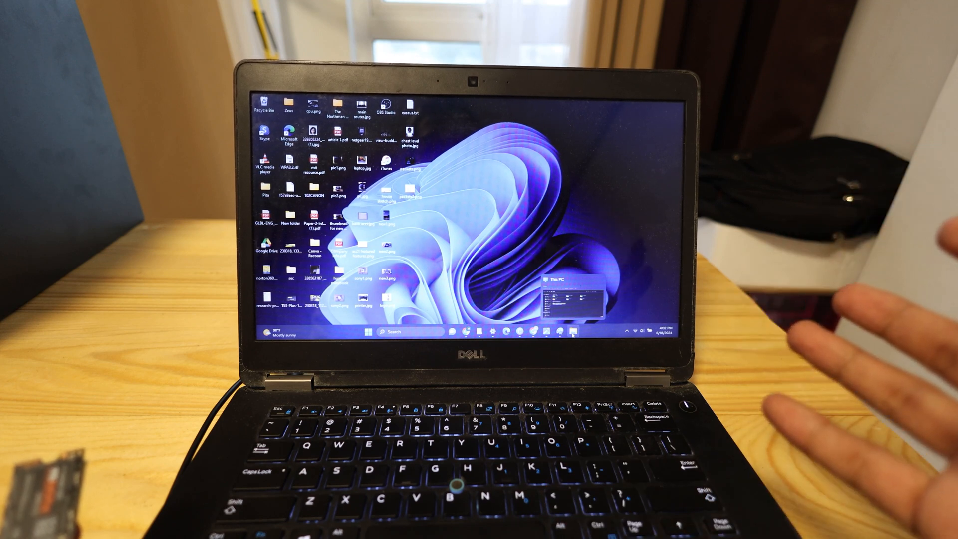
{"action": "left_click", "coordinate": [574, 332]}
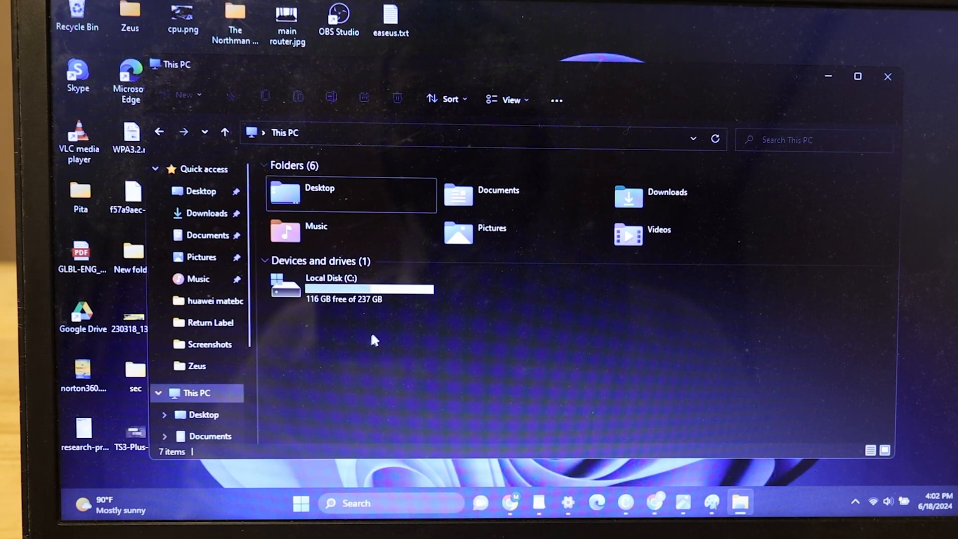
{"action": "mouse_move", "coordinate": [359, 319]}
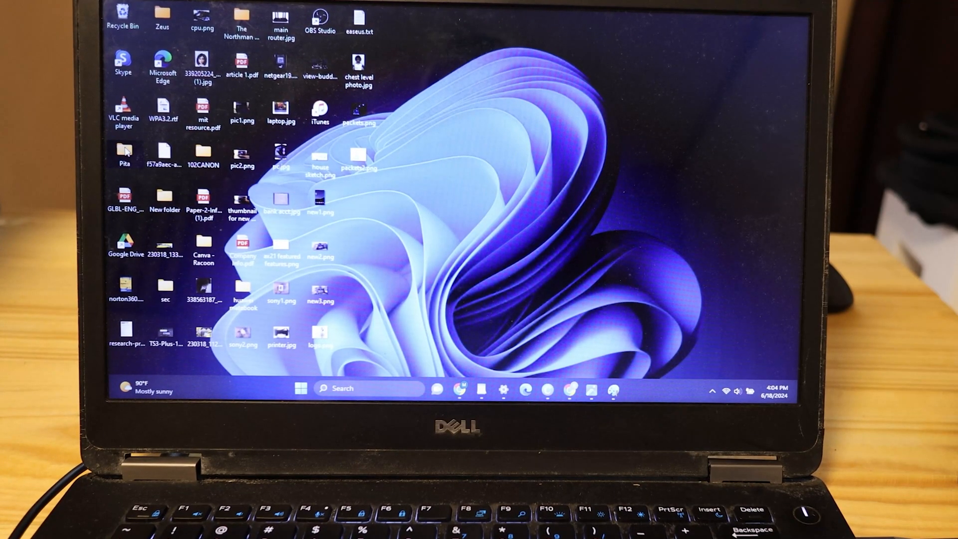
{"action": "double_click", "coordinate": [122, 153]}
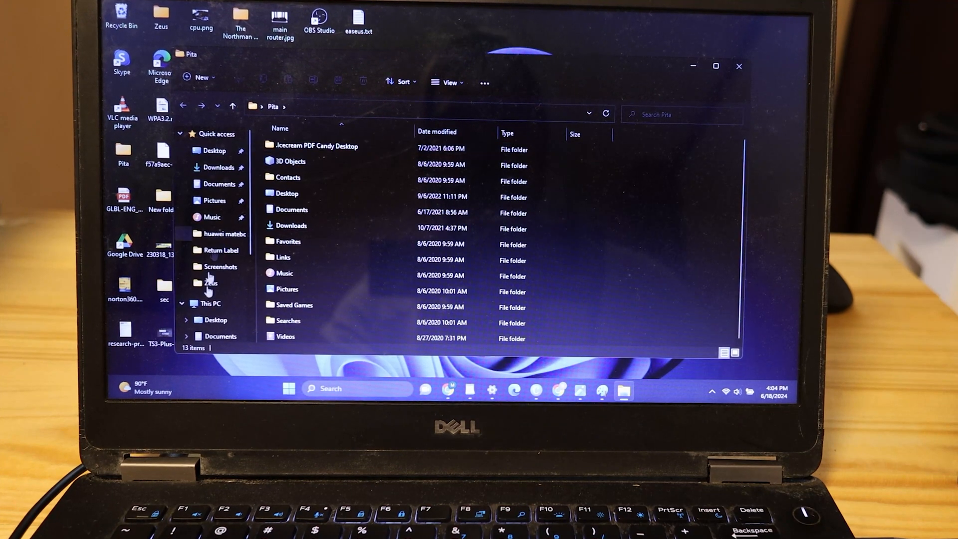
{"action": "left_click", "coordinate": [210, 304]}
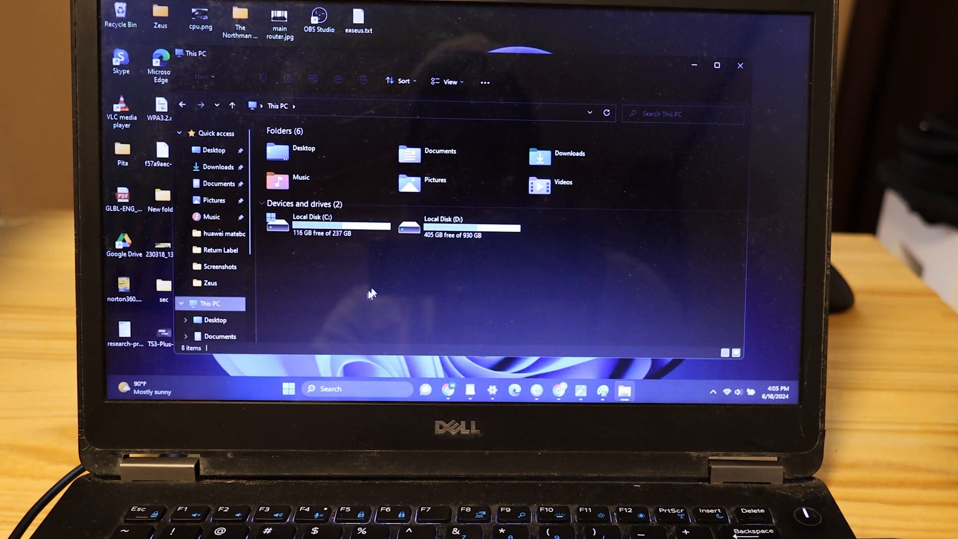
{"action": "mouse_move", "coordinate": [409, 275]}
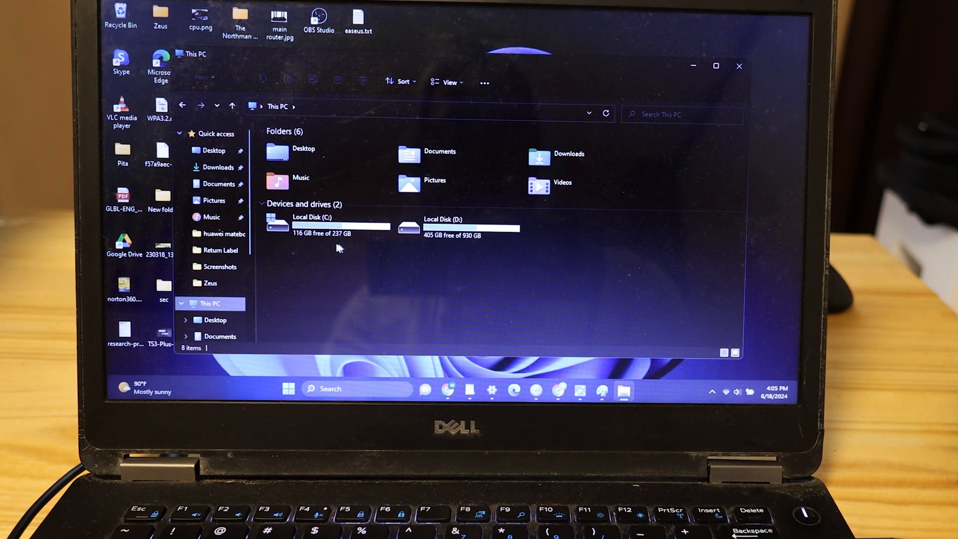
{"action": "left_click", "coordinate": [458, 227]}
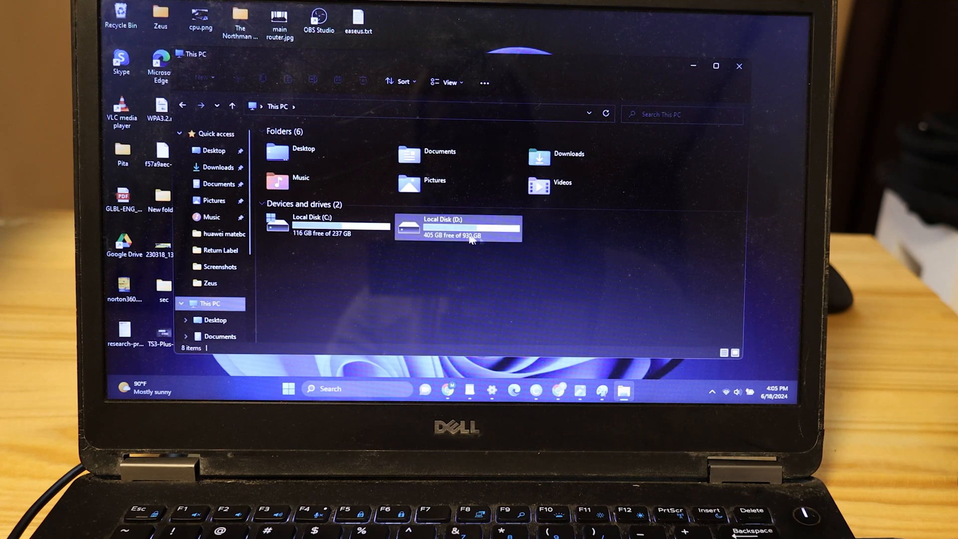
{"action": "mouse_move", "coordinate": [471, 238]}
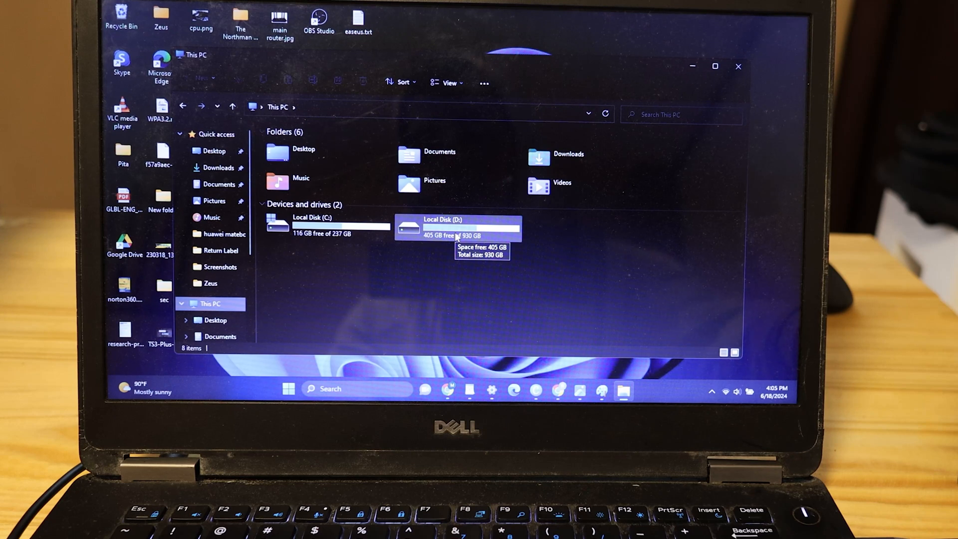
{"action": "mouse_move", "coordinate": [483, 244]}
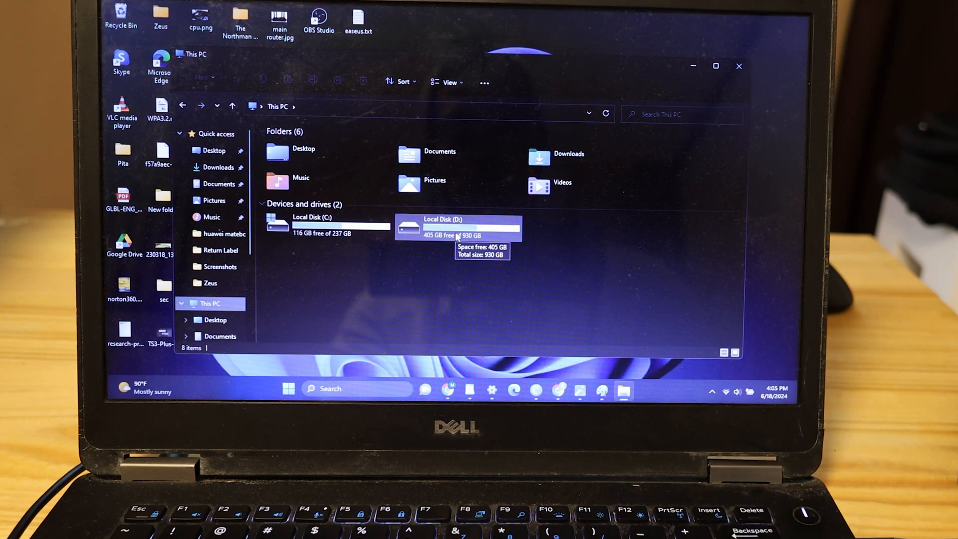
{"action": "mouse_move", "coordinate": [509, 251]}
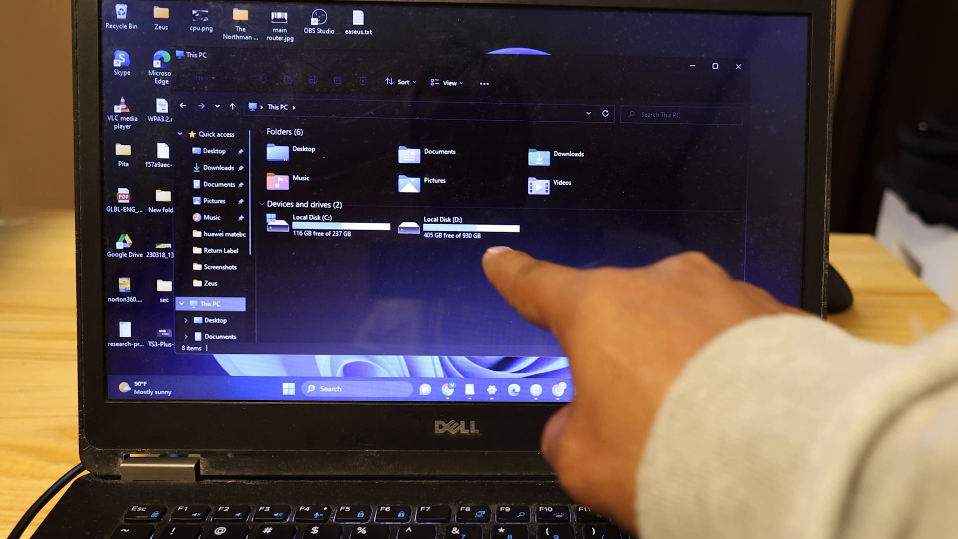
{"action": "mouse_move", "coordinate": [507, 250]}
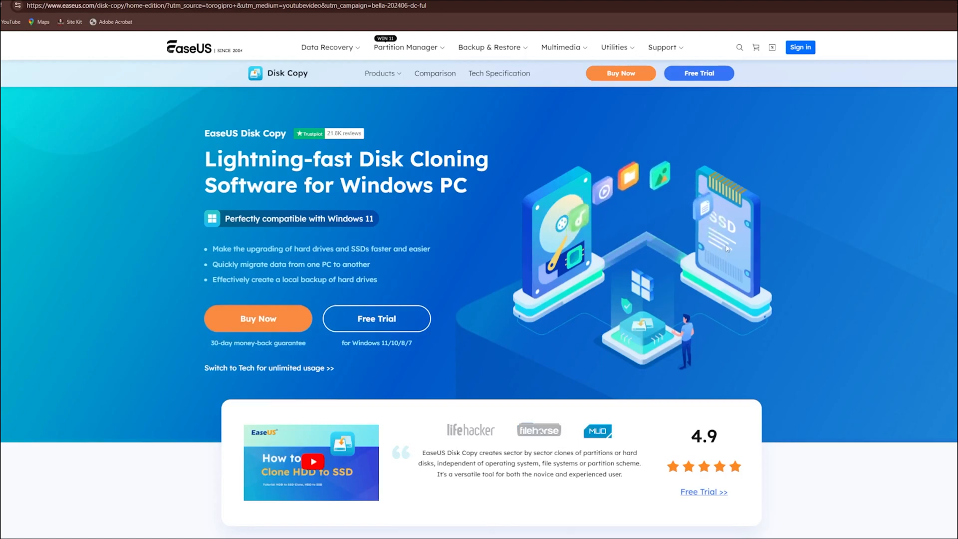
- Scroll the Disk Copy page to the edition table: Pro $19.90 versus Technician $89.00
{"action": "scroll", "scroll_direction": "down", "scroll_amount": 3}
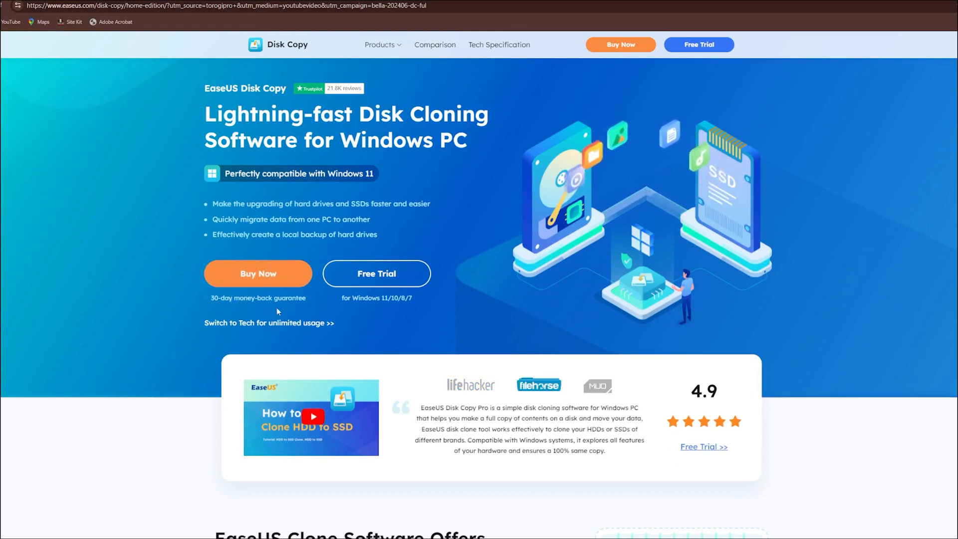
{"action": "mouse_move", "coordinate": [376, 275]}
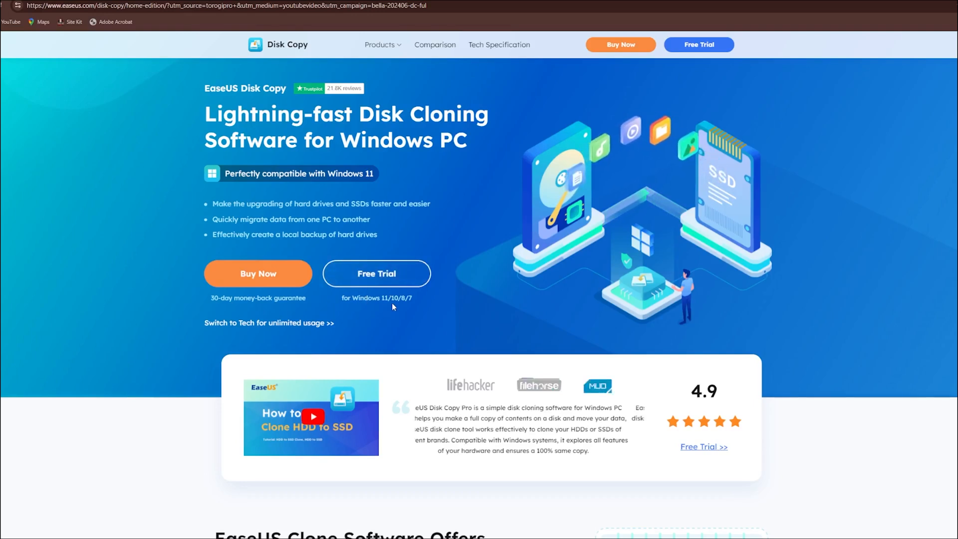
{"action": "scroll", "scroll_direction": "down", "scroll_amount": 3}
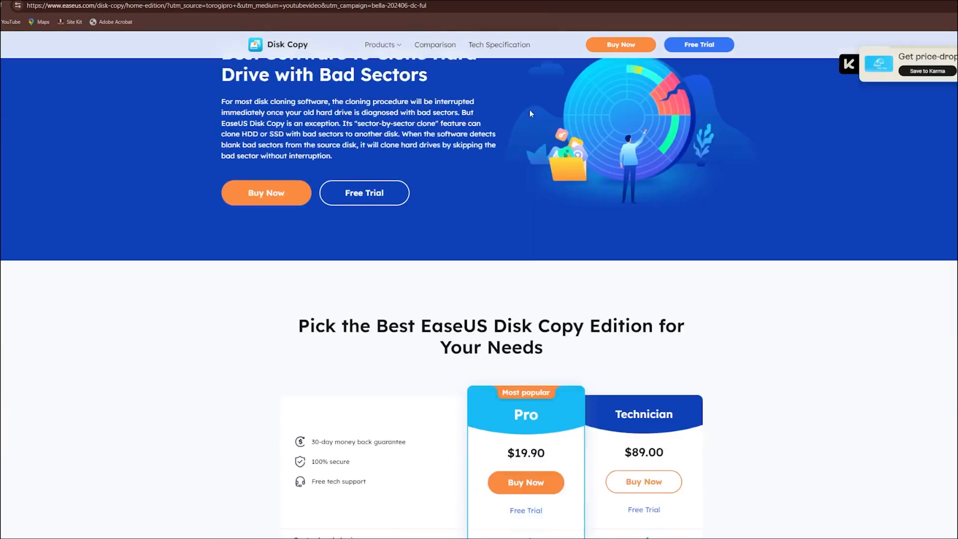
{"action": "scroll", "scroll_direction": "down", "scroll_amount": 3}
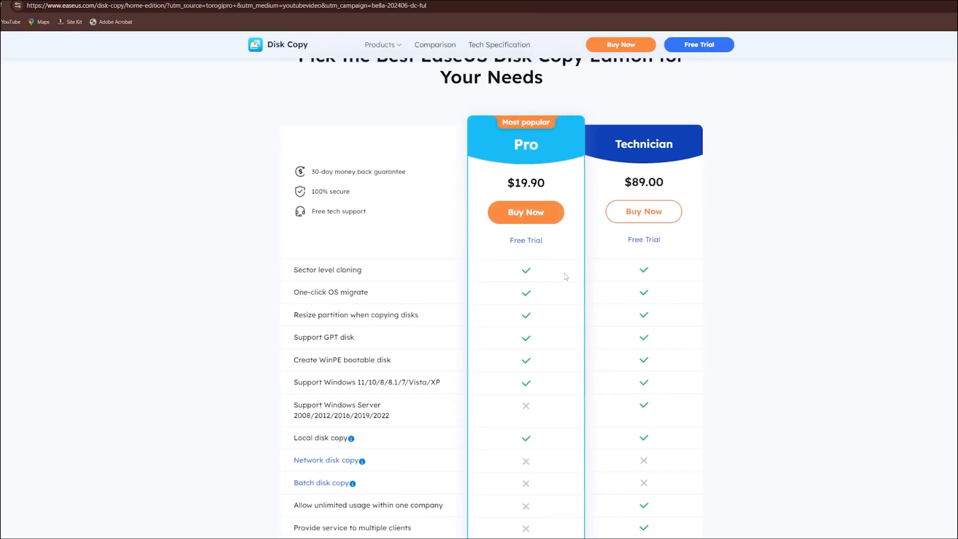
{"action": "scroll", "scroll_direction": "down", "scroll_amount": 3}
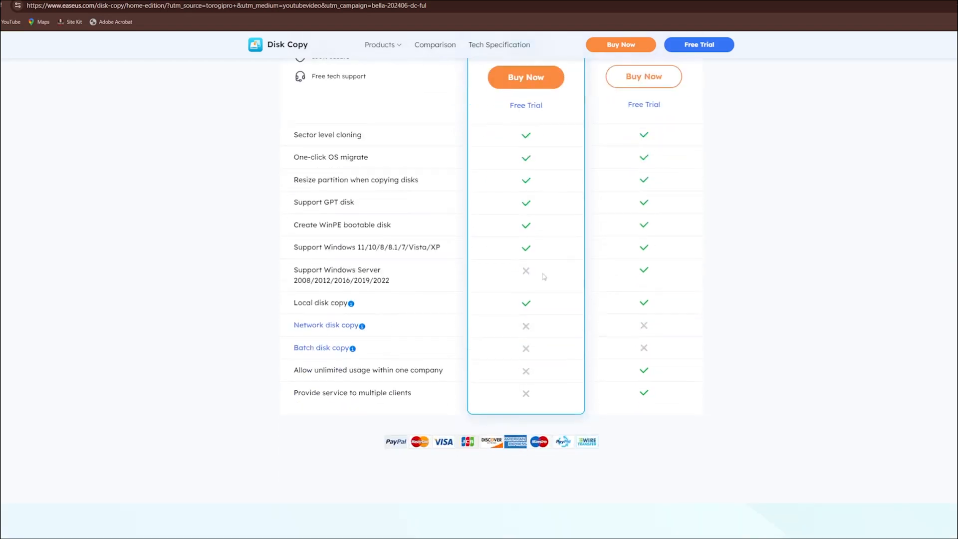
{"action": "scroll", "scroll_direction": "up", "scroll_amount": 3}
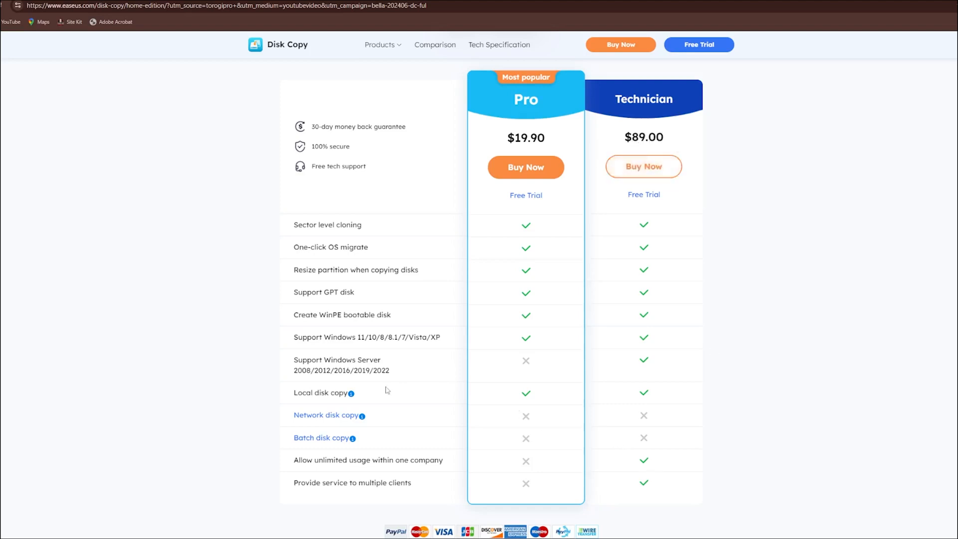
{"action": "mouse_move", "coordinate": [574, 386]}
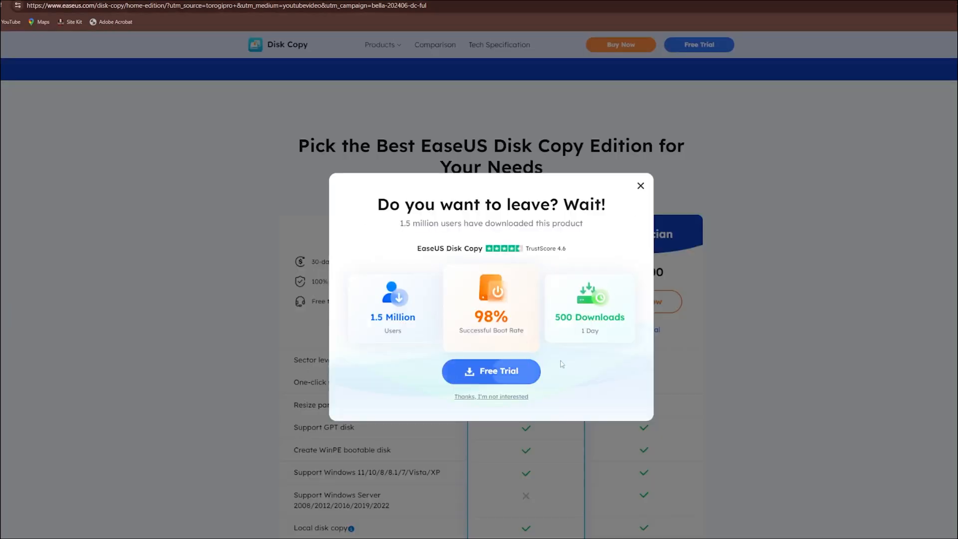
{"action": "mouse_move", "coordinate": [513, 374]}
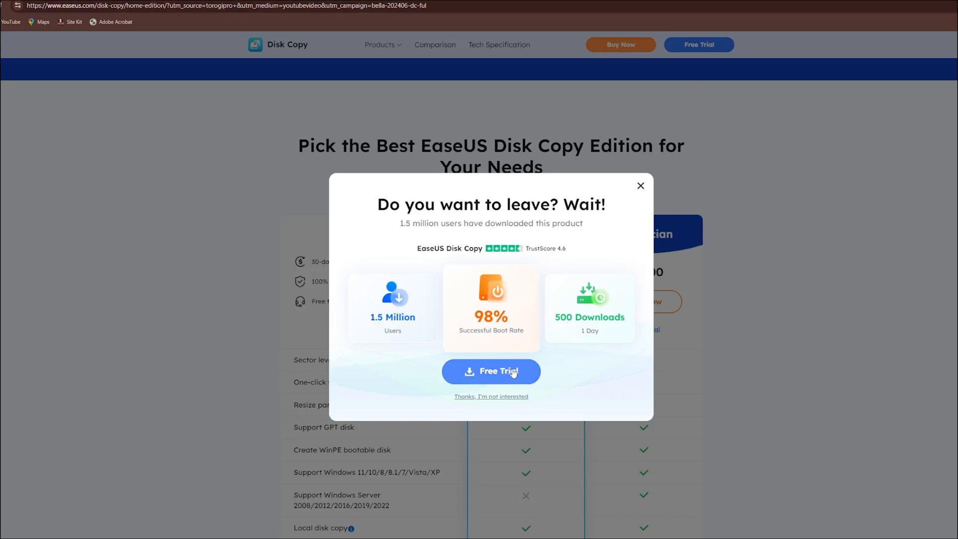
- Download the Disk Copy free trial and launch dc_portable.exe from the browser downloads
{"action": "left_click", "coordinate": [490, 371]}
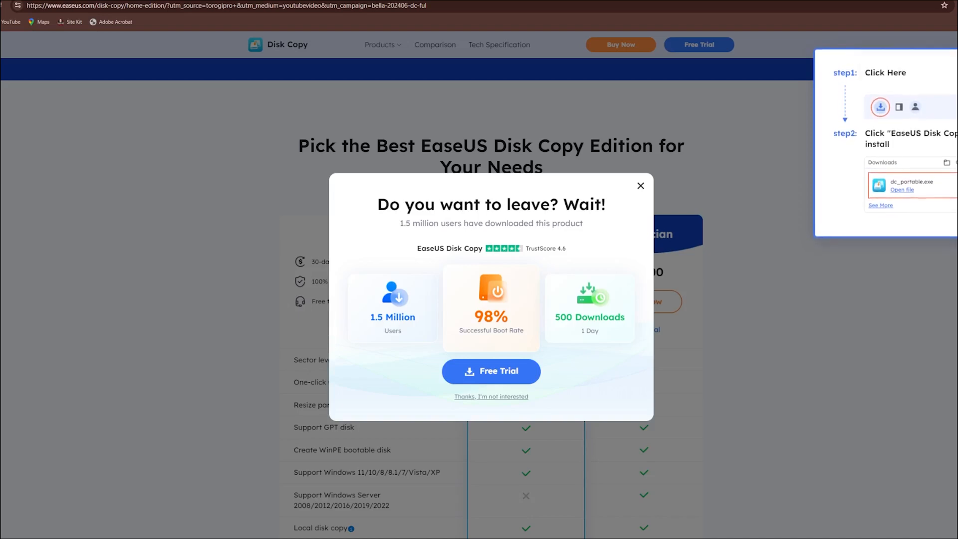
{"action": "left_click", "coordinate": [880, 105]}
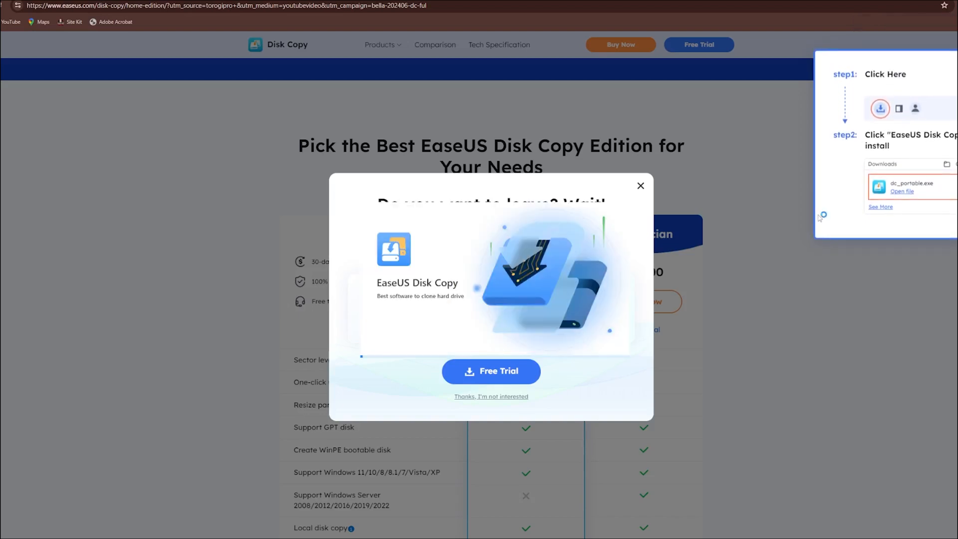
{"action": "left_click", "coordinate": [641, 185]}
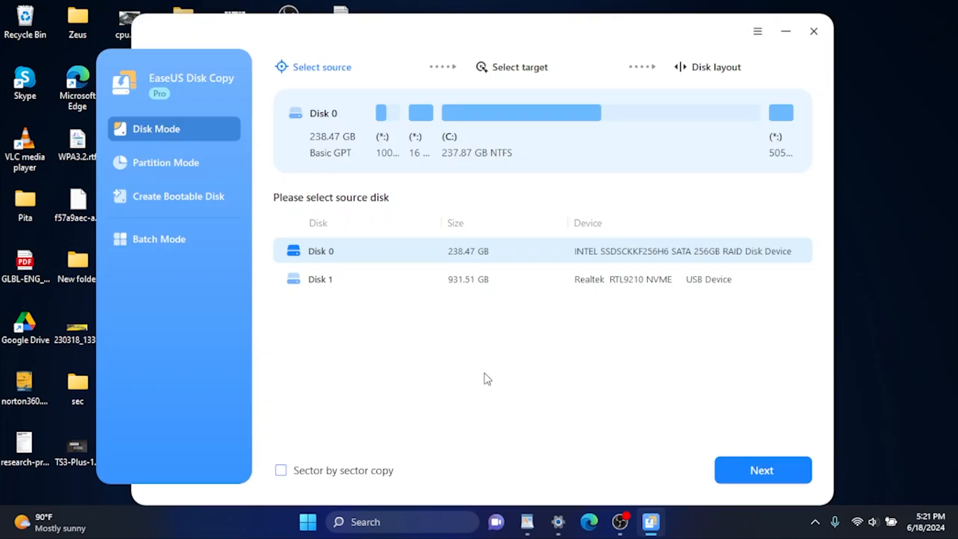
{"action": "mouse_move", "coordinate": [473, 152]}
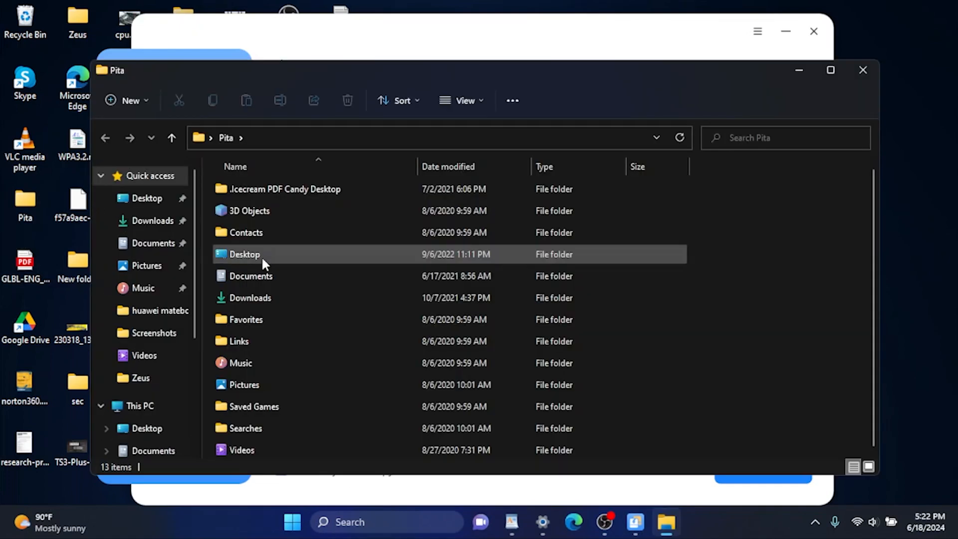
- Compare the 237 GB Local Disk C: with the 930 GB D: in This PC
{"action": "left_click", "coordinate": [139, 406]}
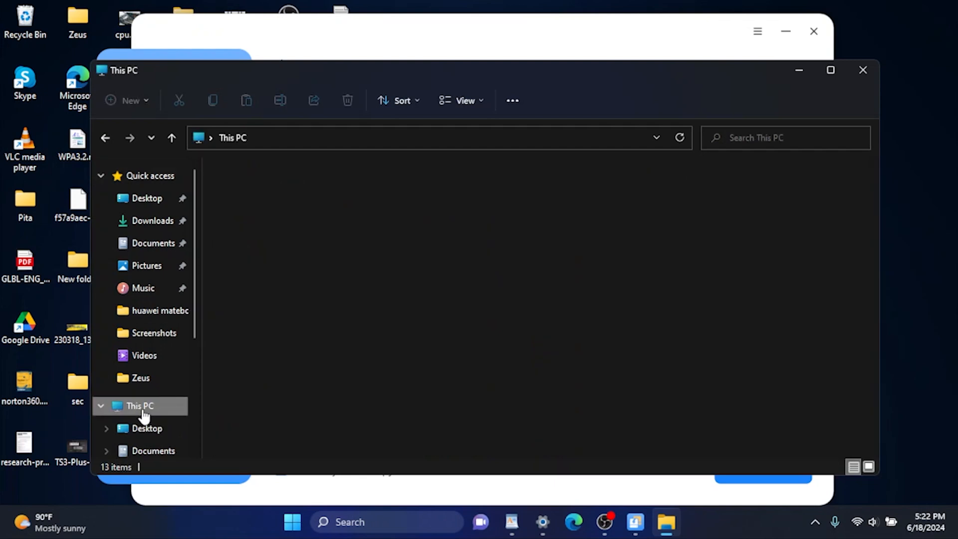
{"action": "left_click", "coordinate": [140, 406]}
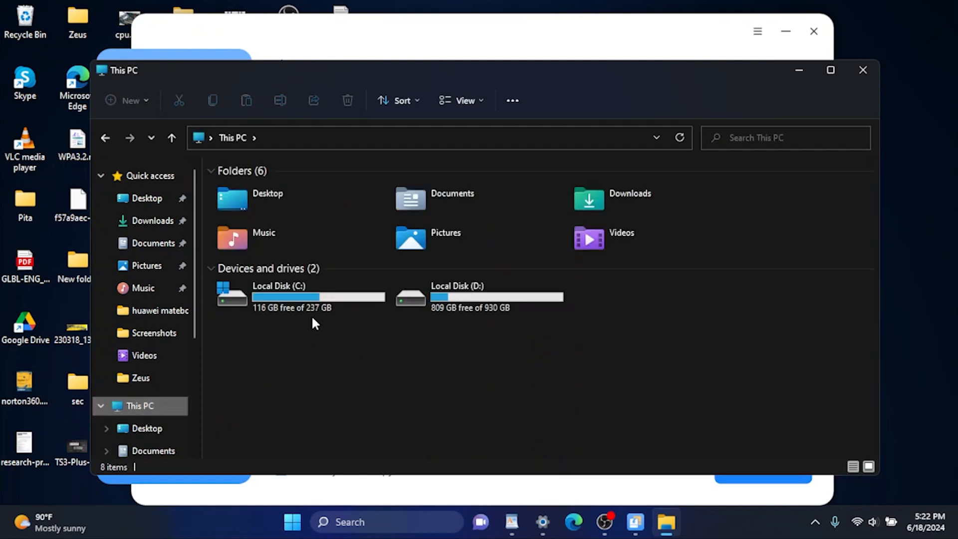
{"action": "mouse_move", "coordinate": [318, 308]}
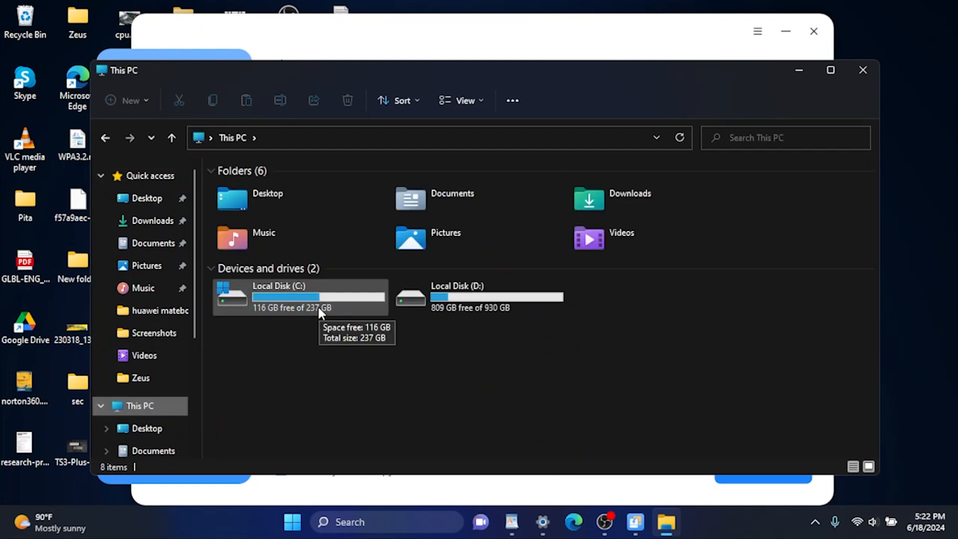
{"action": "mouse_move", "coordinate": [457, 323]}
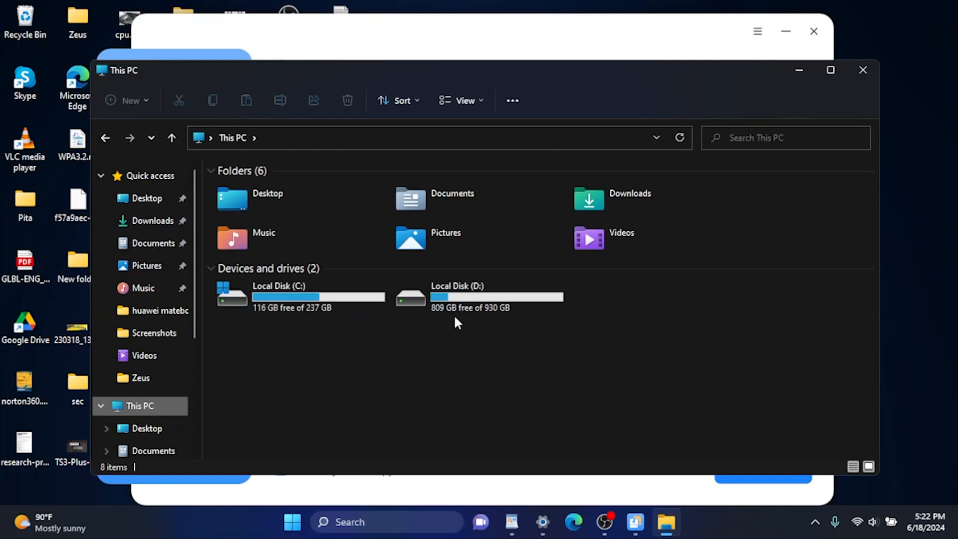
{"action": "mouse_move", "coordinate": [458, 305]}
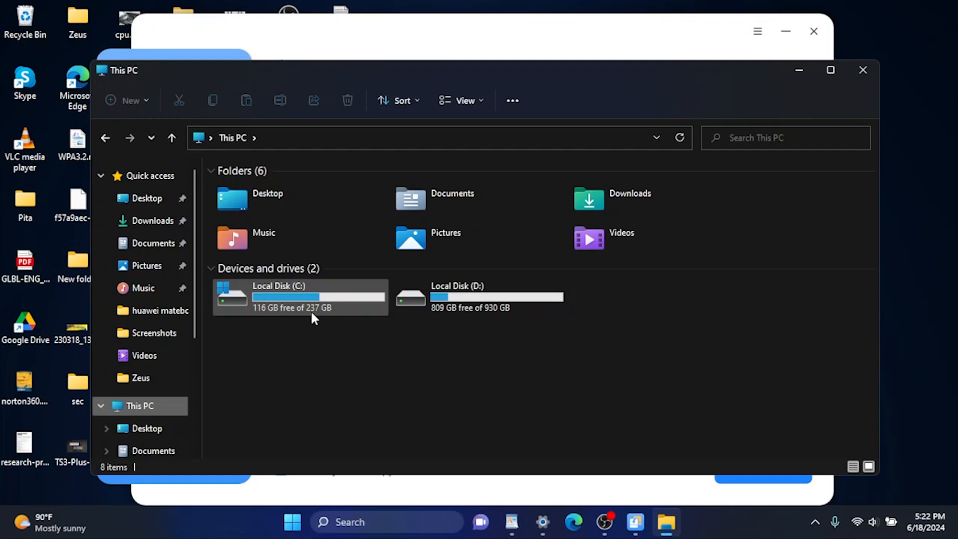
{"action": "left_click", "coordinate": [300, 296]}
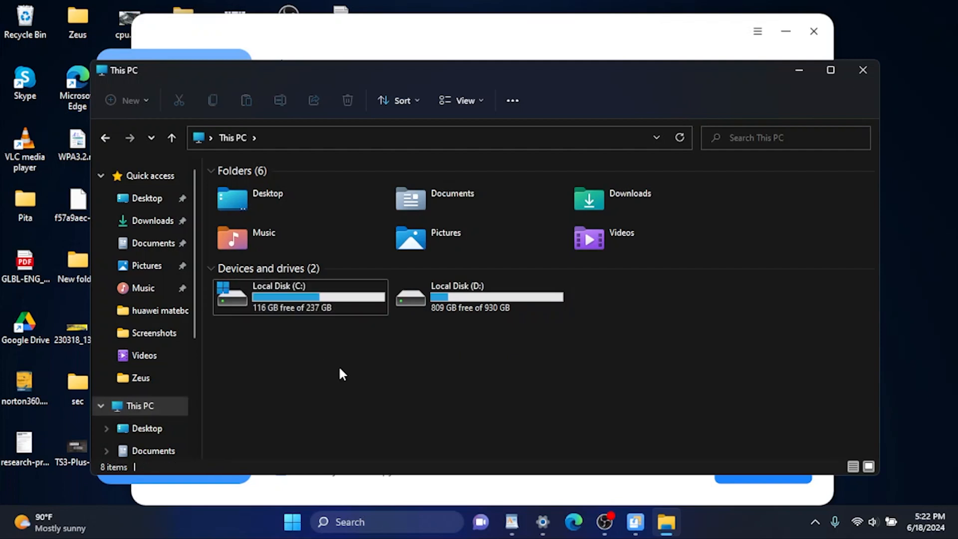
{"action": "left_click", "coordinate": [299, 296]}
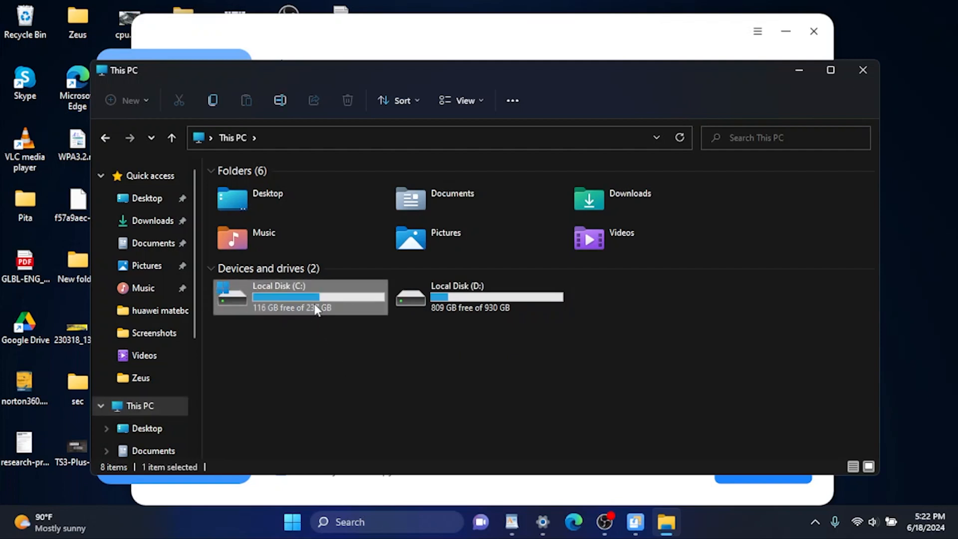
{"action": "mouse_move", "coordinate": [289, 295]}
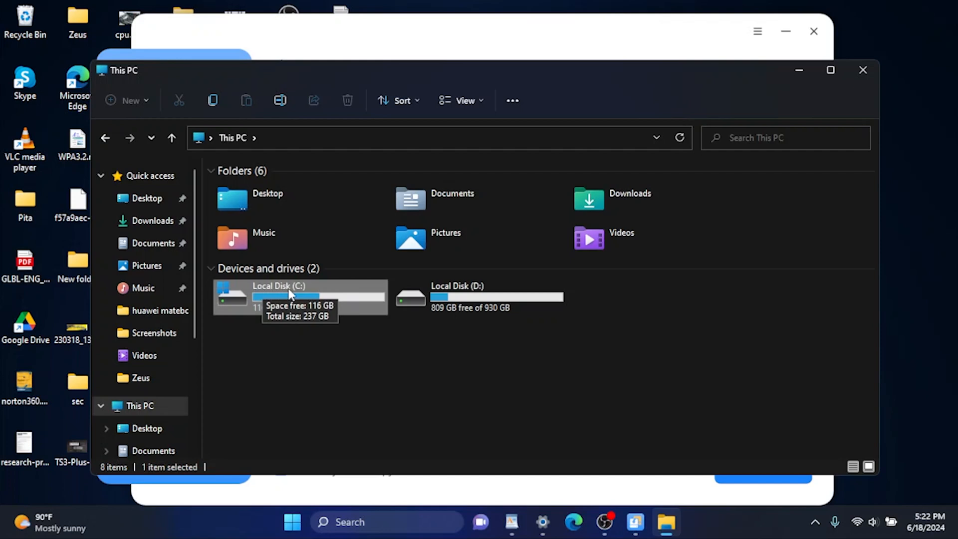
{"action": "mouse_move", "coordinate": [797, 108]}
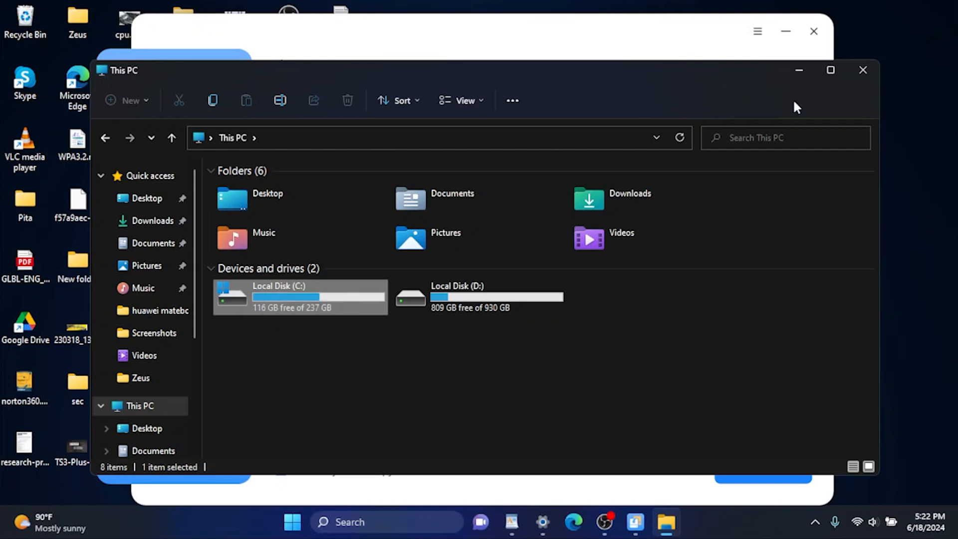
- Close Explorer and confirm Disk 0 as the clone source, reaching the target step with Disk 1
{"action": "left_click", "coordinate": [650, 522]}
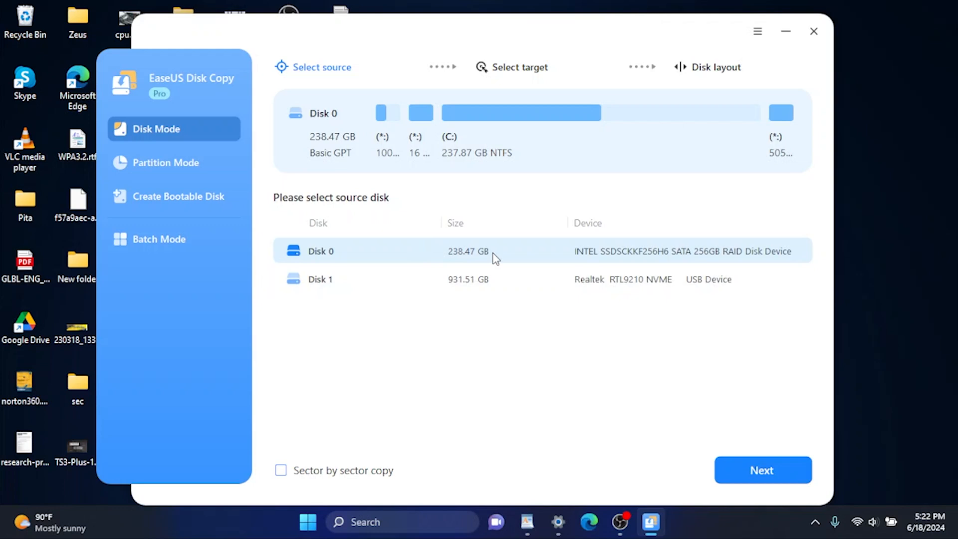
{"action": "mouse_move", "coordinate": [307, 76]}
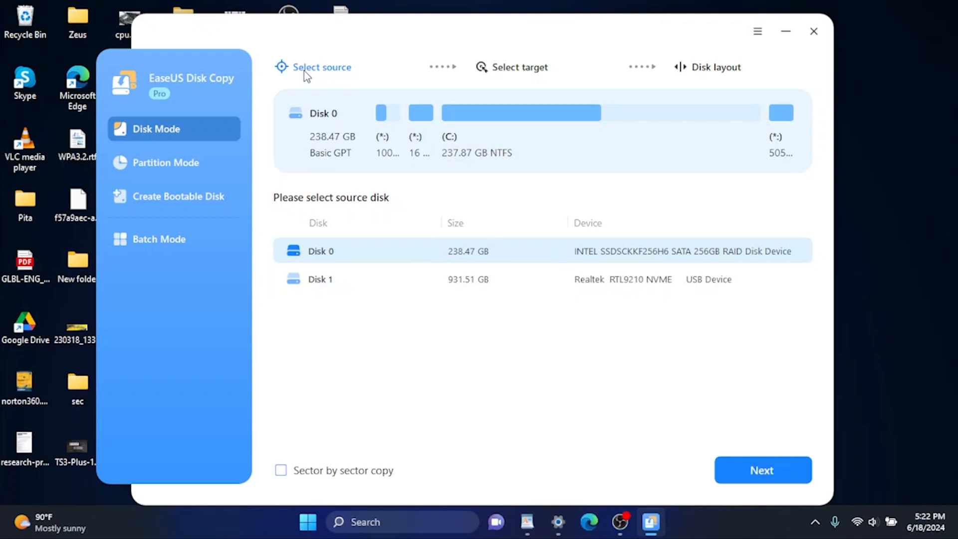
{"action": "mouse_move", "coordinate": [406, 265]}
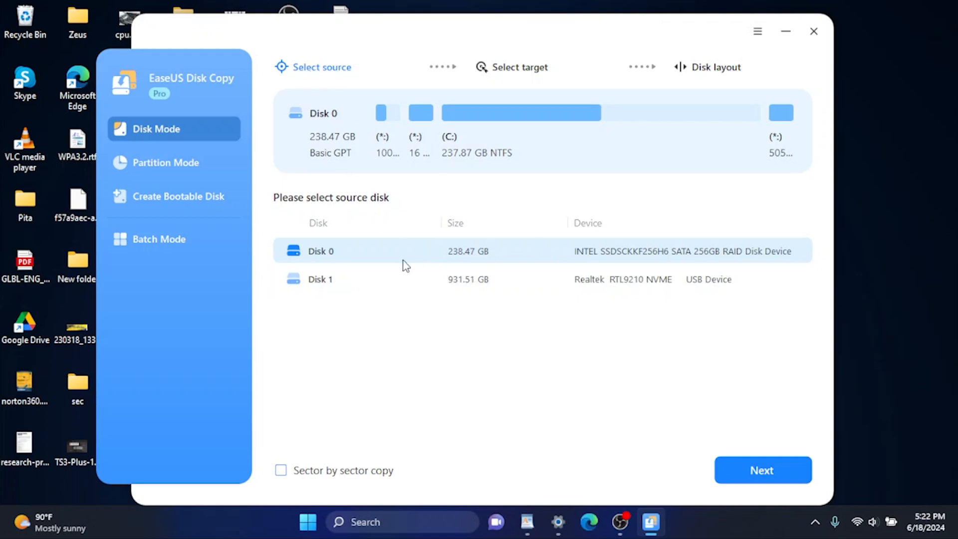
{"action": "mouse_move", "coordinate": [449, 164]}
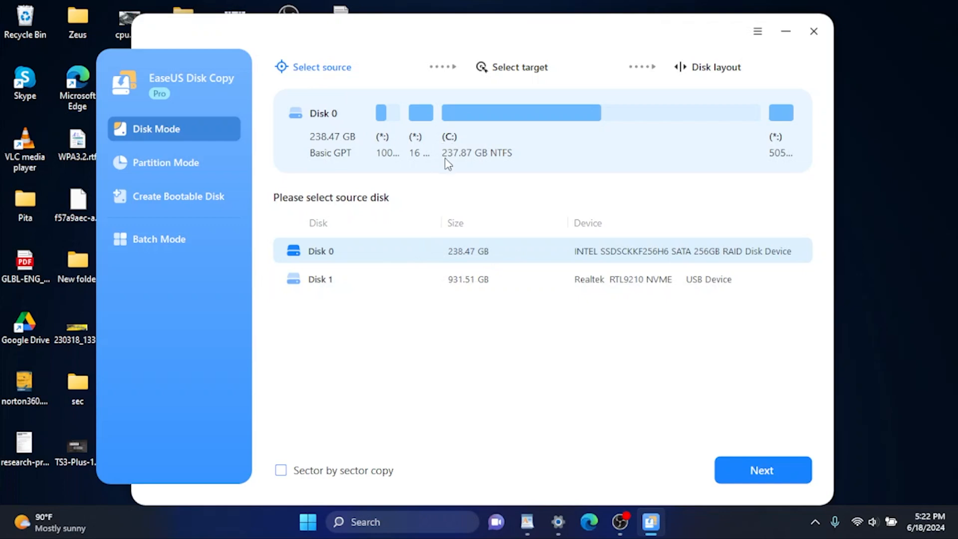
{"action": "mouse_move", "coordinate": [761, 471]}
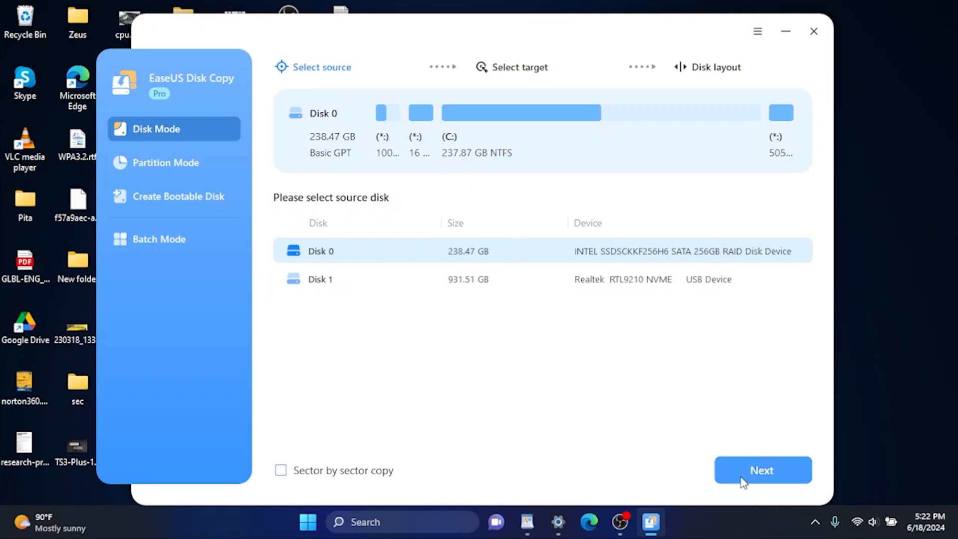
{"action": "left_click", "coordinate": [762, 470]}
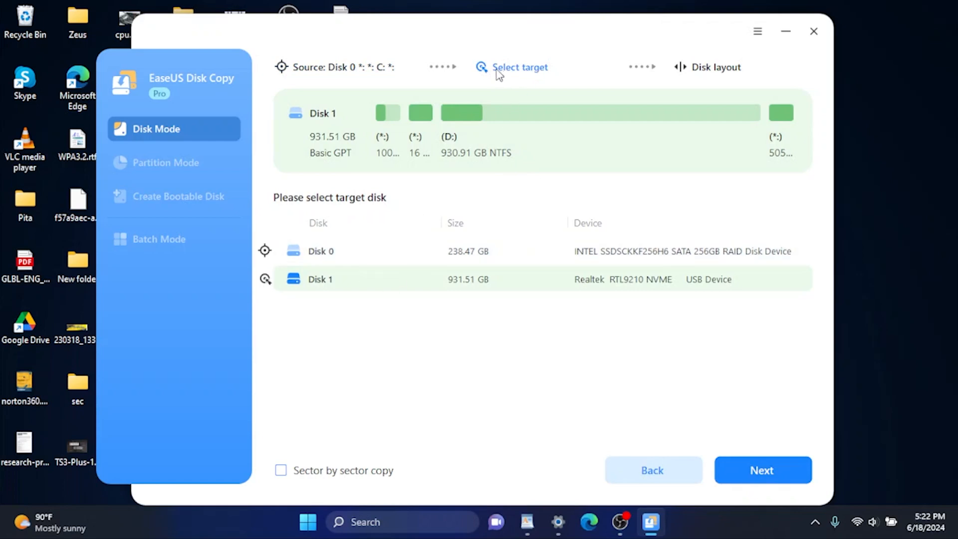
{"action": "mouse_move", "coordinate": [597, 288]}
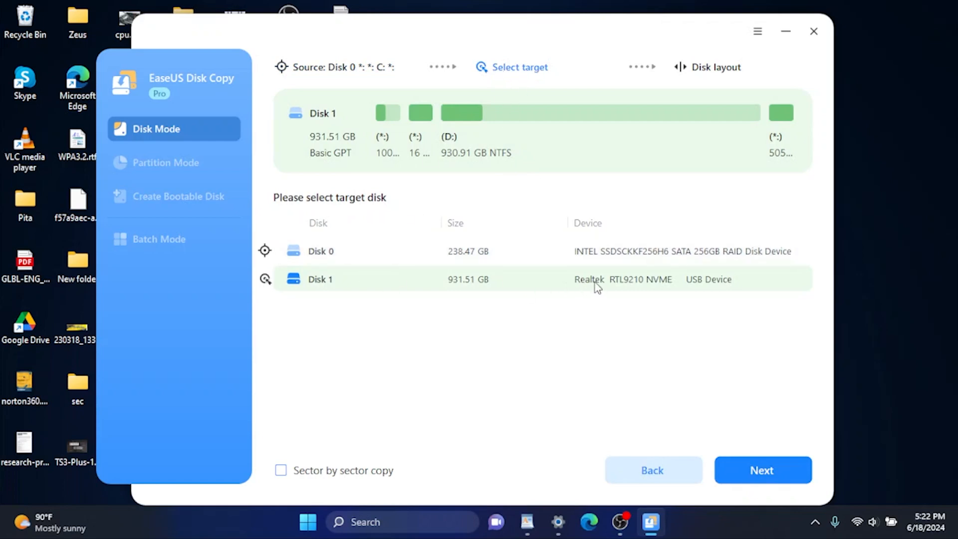
{"action": "mouse_move", "coordinate": [466, 297]}
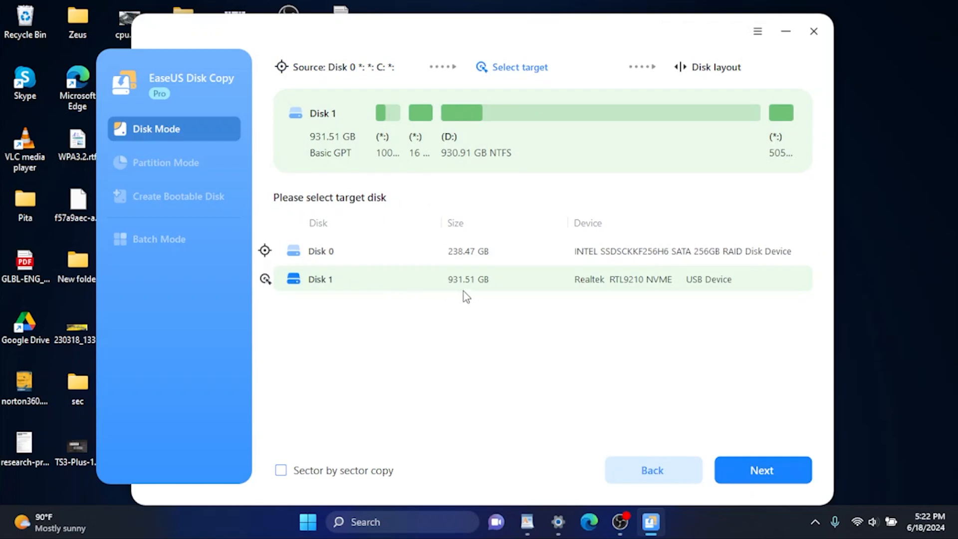
{"action": "mouse_move", "coordinate": [496, 401]}
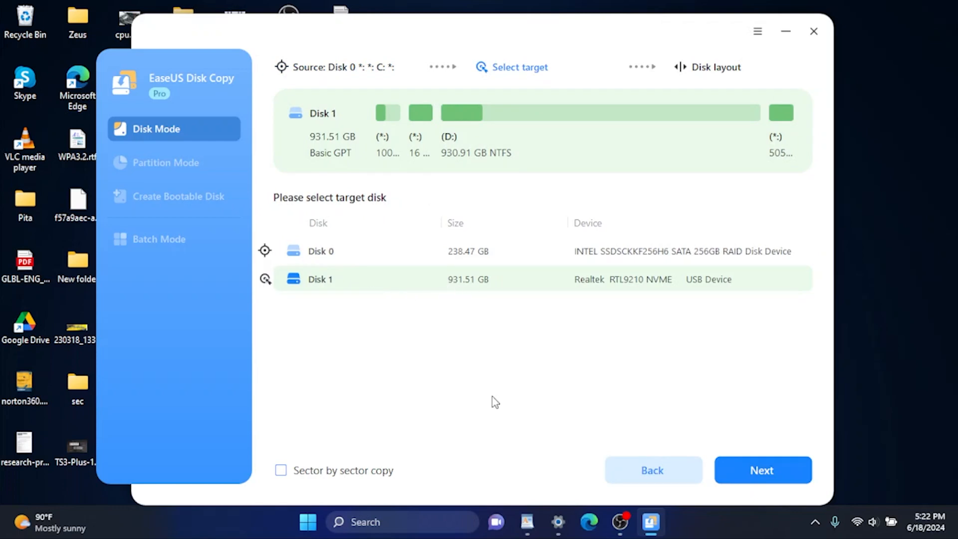
{"action": "mouse_move", "coordinate": [753, 458]}
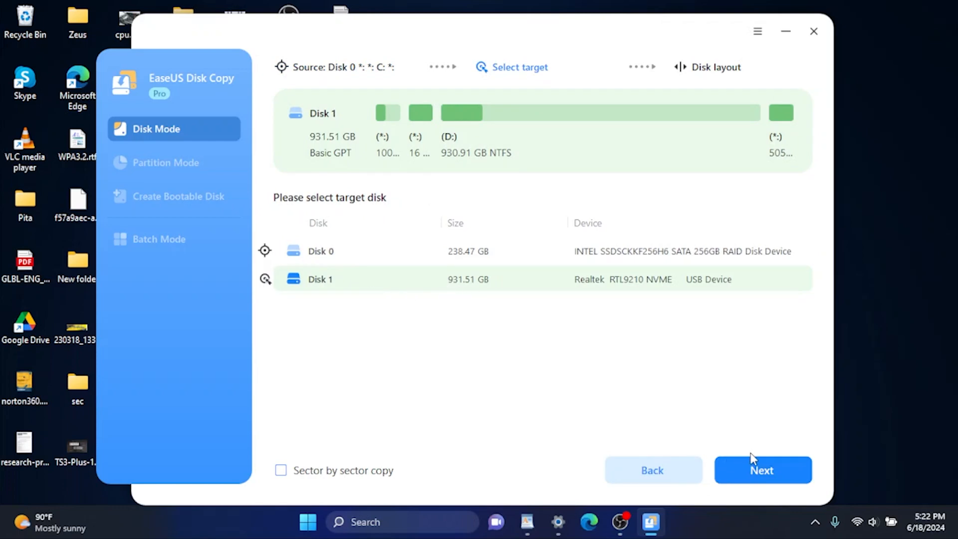
- Confirm Disk 1 as target and proceed with the autofit layout, raising the data-erase warning
{"action": "left_click", "coordinate": [762, 470]}
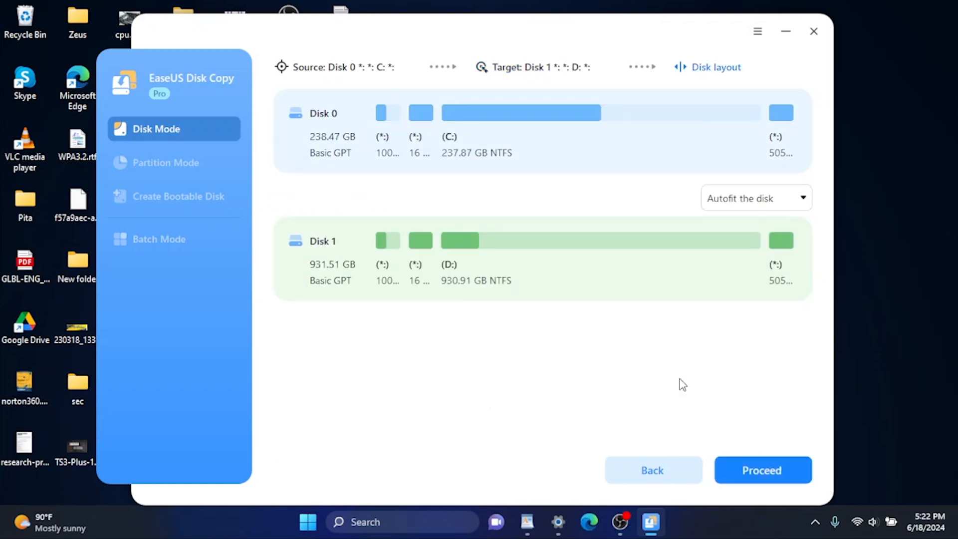
{"action": "mouse_move", "coordinate": [602, 391]}
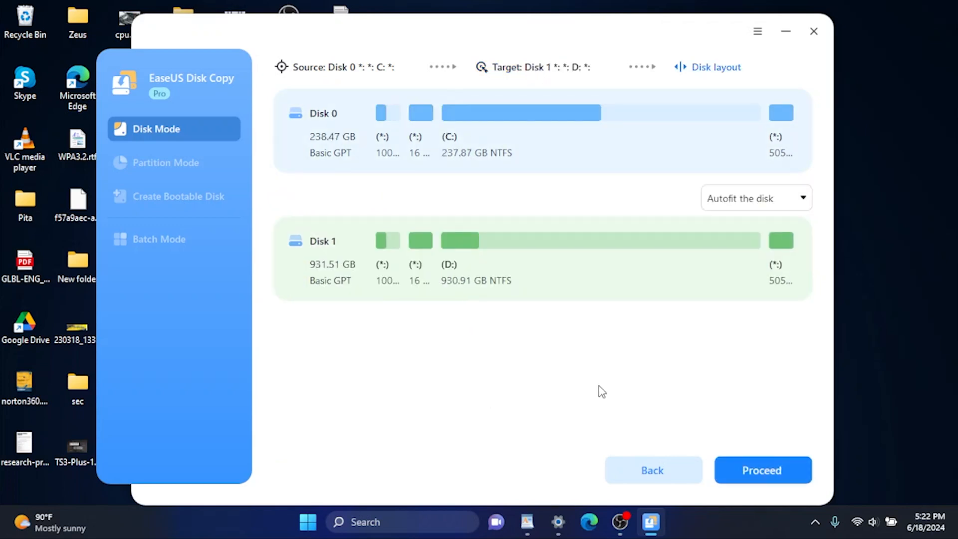
{"action": "mouse_move", "coordinate": [440, 308]}
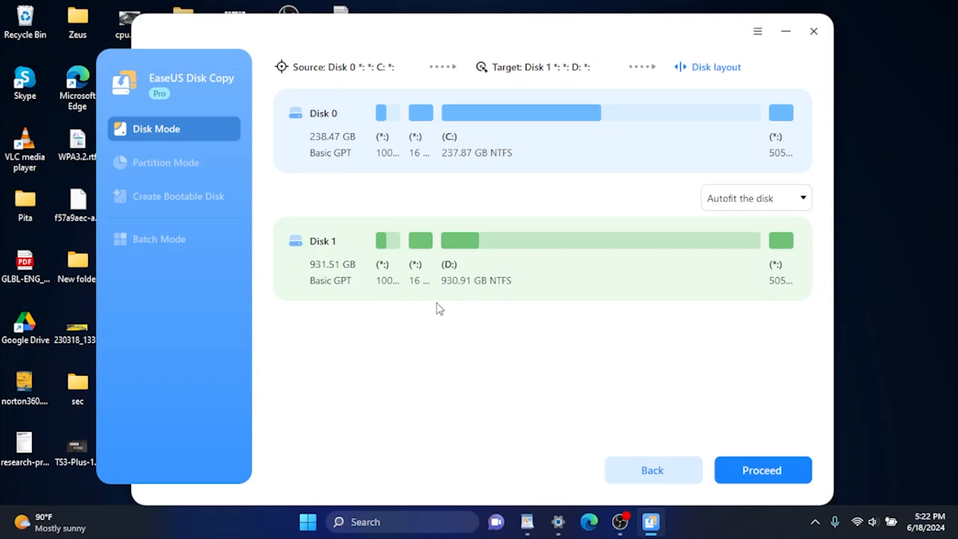
{"action": "mouse_move", "coordinate": [468, 293]}
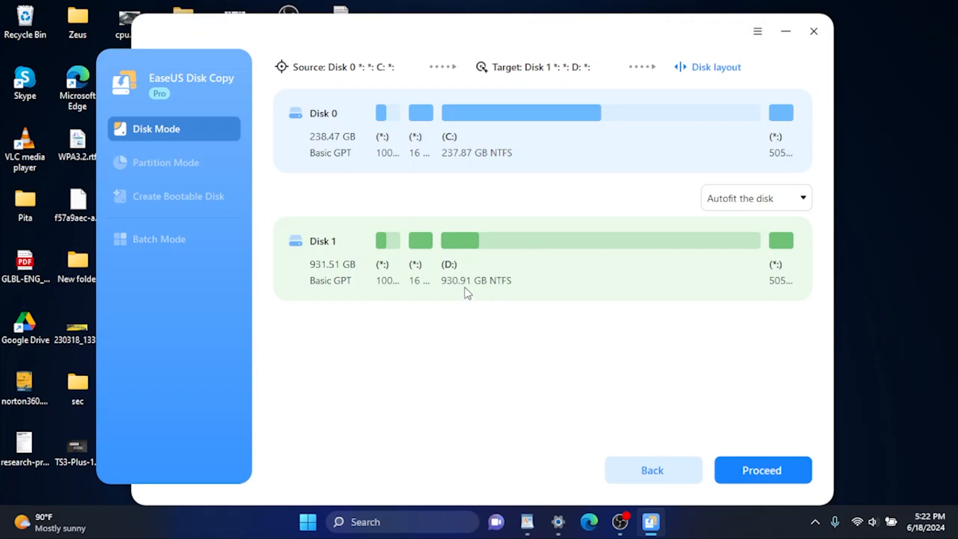
{"action": "left_click", "coordinate": [762, 470]}
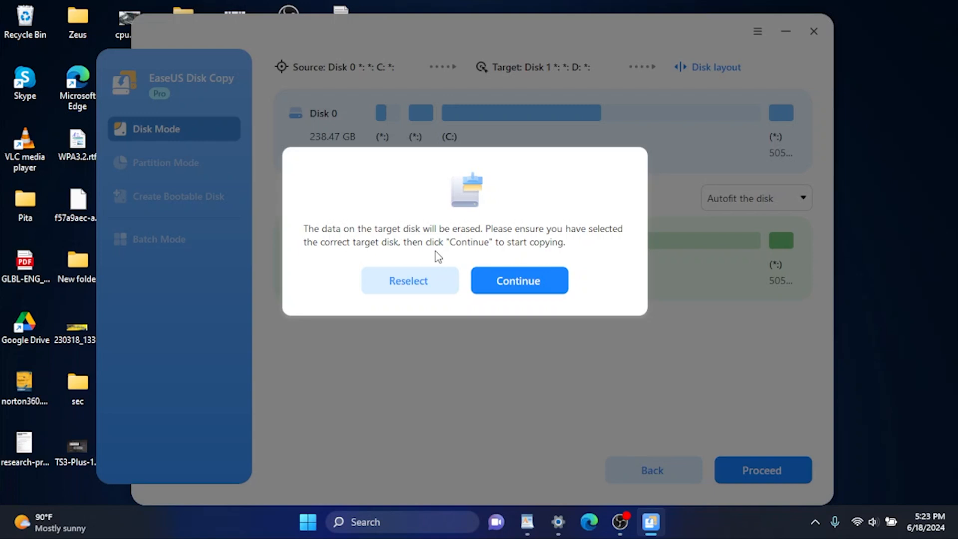
- Accept erasing the target disk and start copying Disk 0 to Disk 1
{"action": "left_click", "coordinate": [519, 281]}
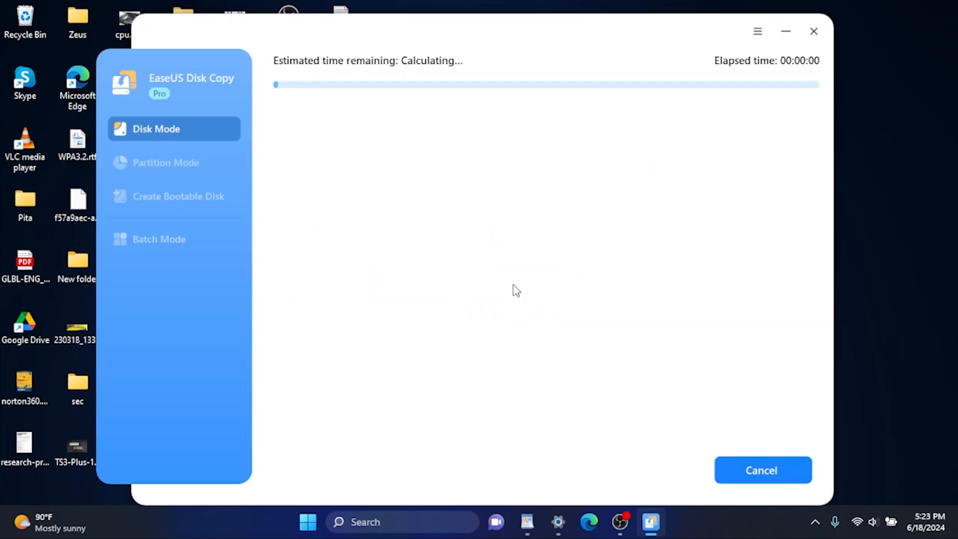
{"action": "mouse_move", "coordinate": [460, 210]}
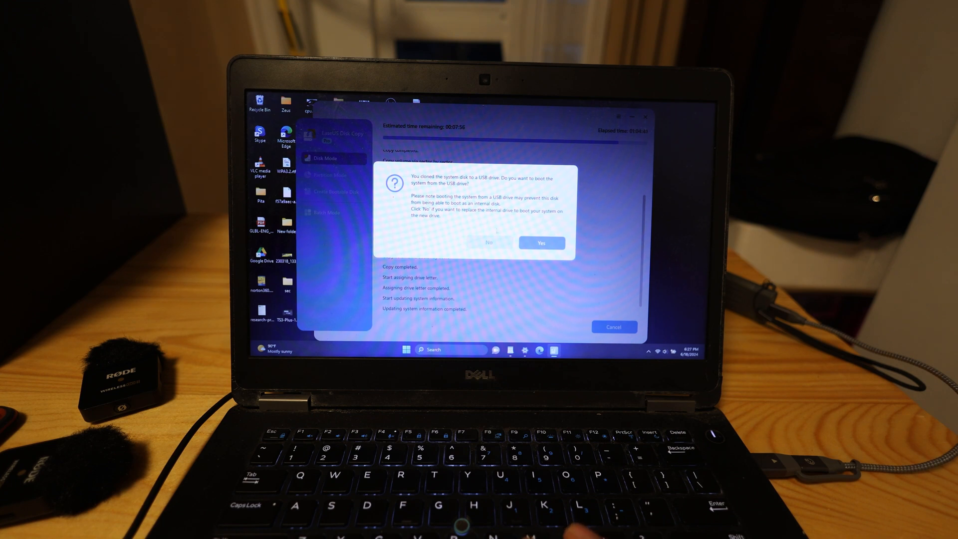
- Set the cloned drive to replace the internal boot drive, finish and exit Disk Copy
{"action": "left_click", "coordinate": [488, 242]}
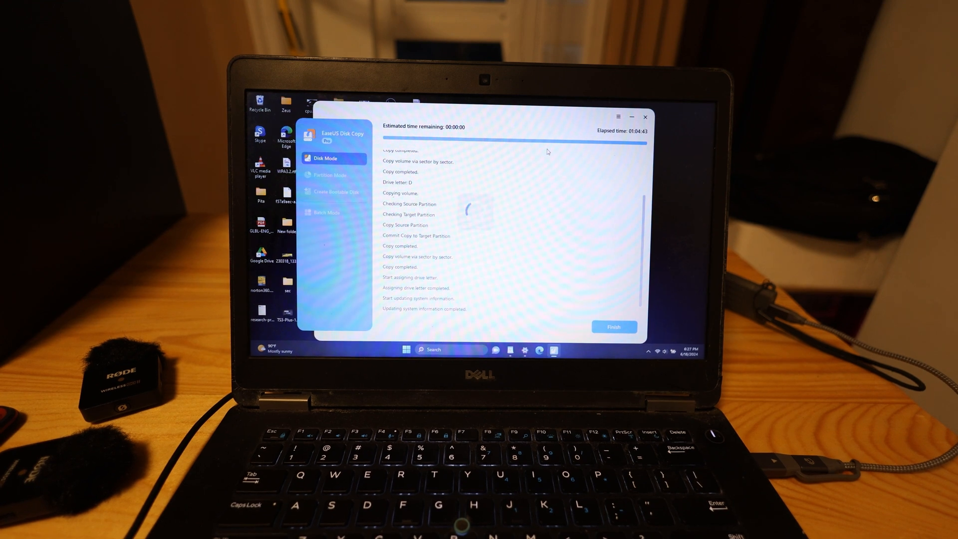
{"action": "left_click", "coordinate": [614, 327]}
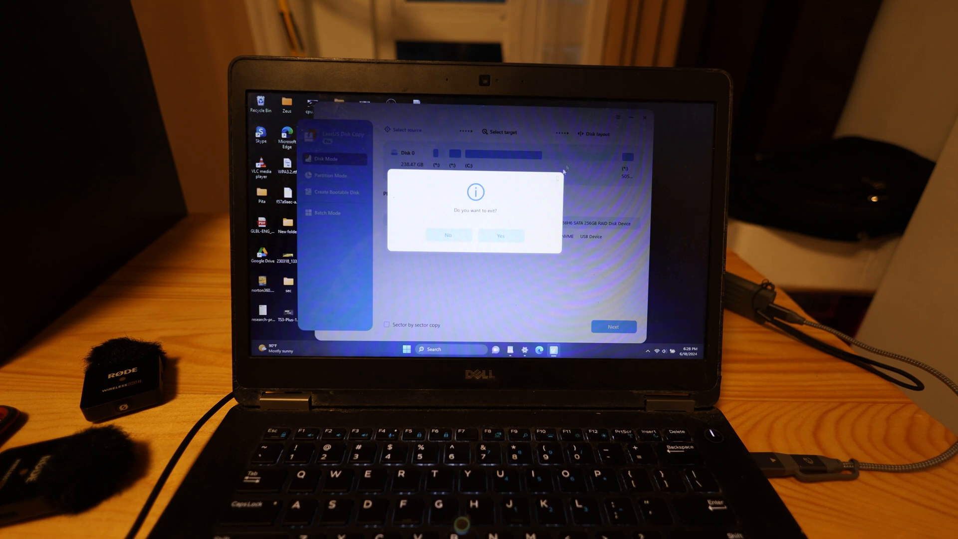
{"action": "left_click", "coordinate": [500, 235]}
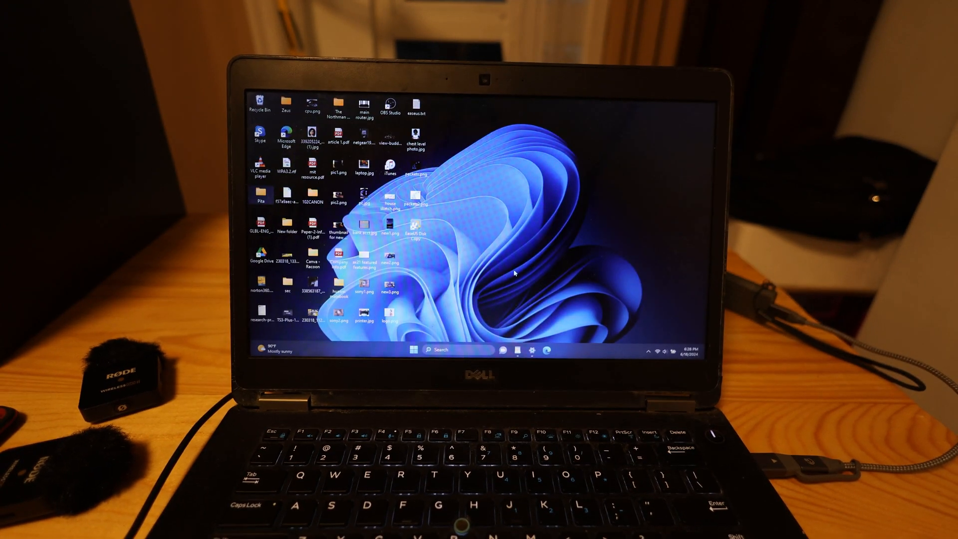
- Shut down the laptop from the Start menu power options
{"action": "left_click", "coordinate": [413, 350]}
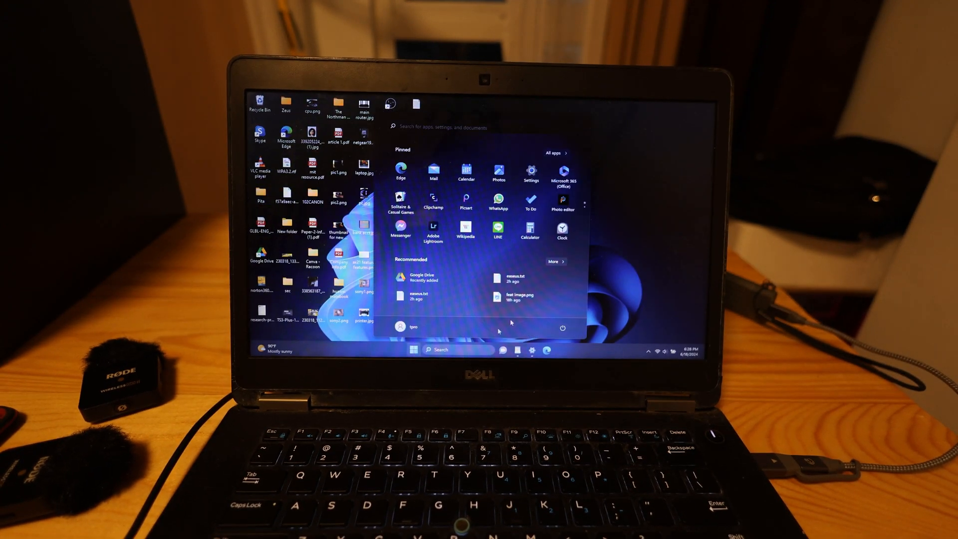
{"action": "left_click", "coordinate": [561, 328]}
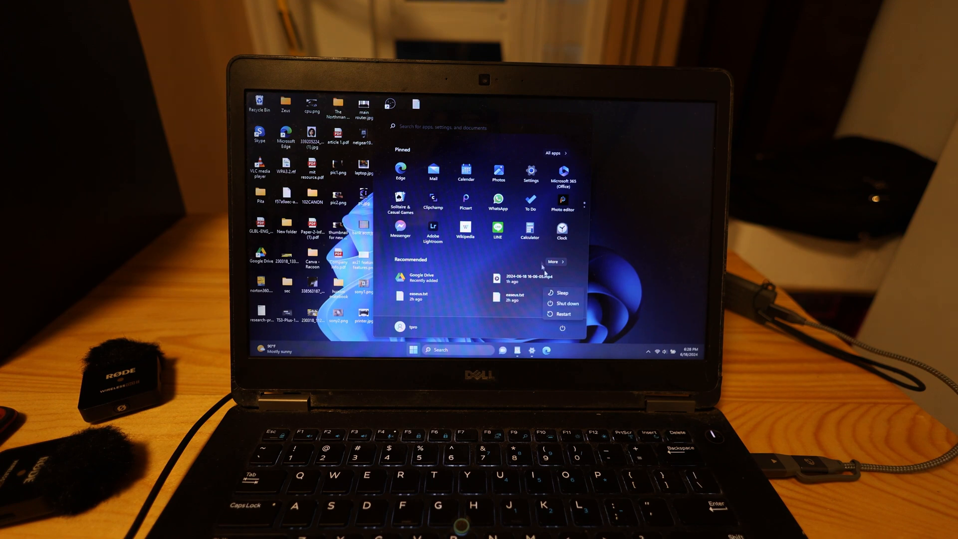
{"action": "left_click", "coordinate": [563, 314]}
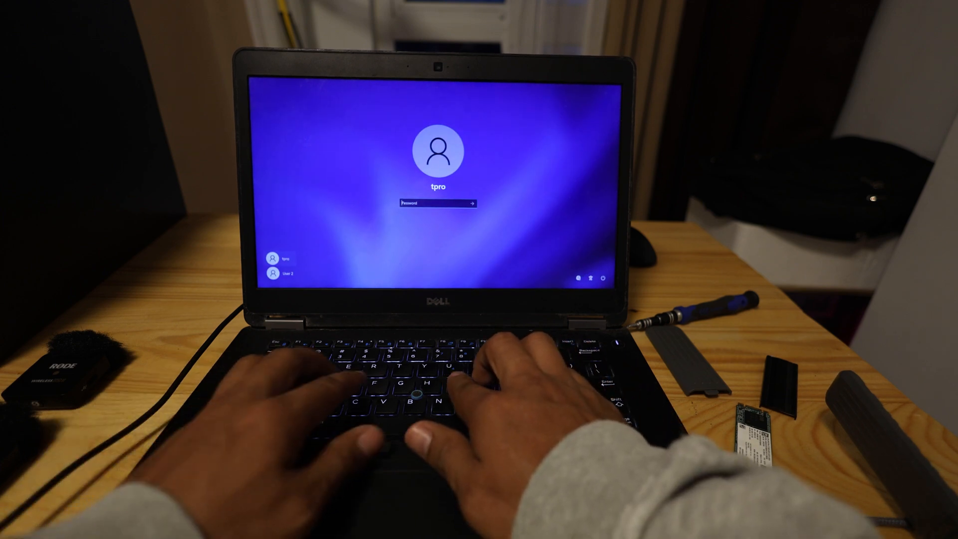
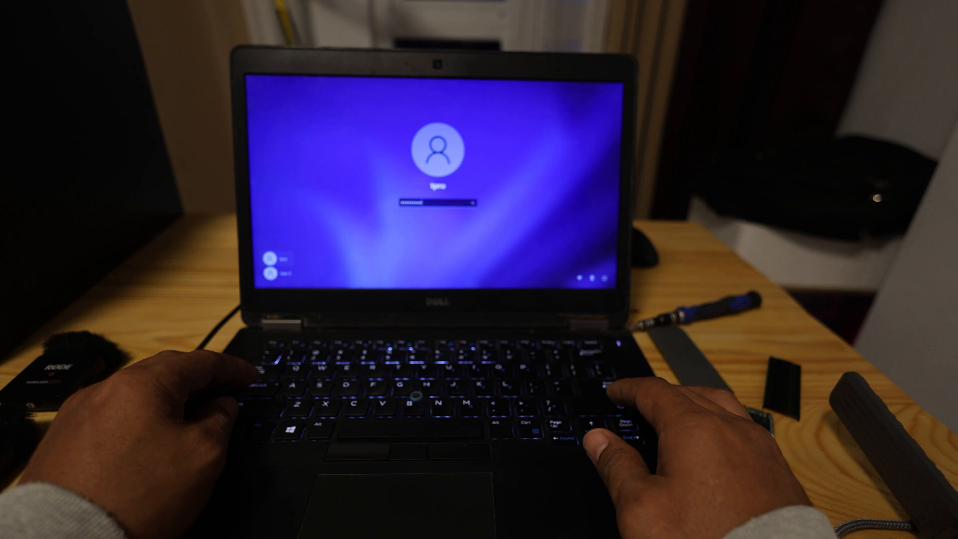
- Enter the account password and sign in to Windows on the new drive
{"action": "key", "text": "Enter"}
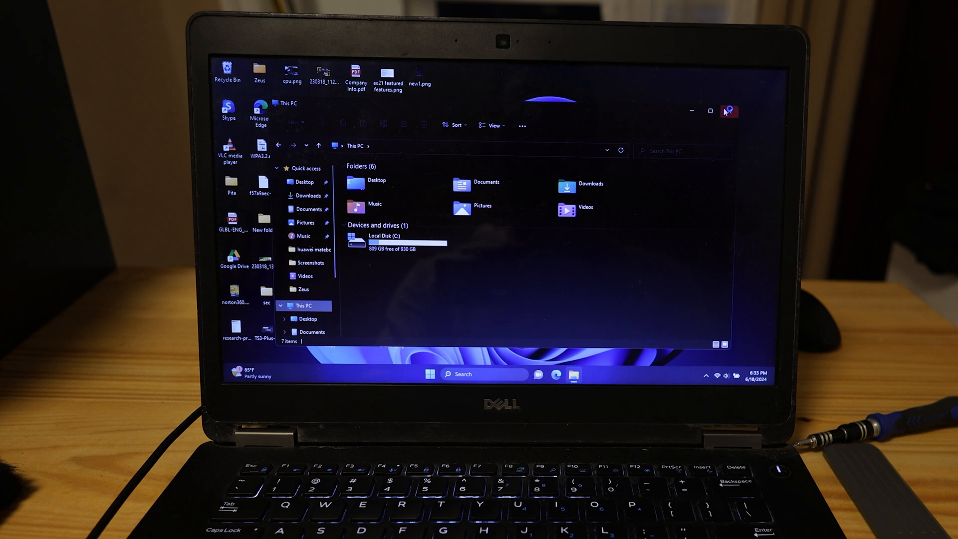
- Close File Explorer after seeing C: as the 930 GB drive with 809 GB free
{"action": "left_click", "coordinate": [729, 110]}
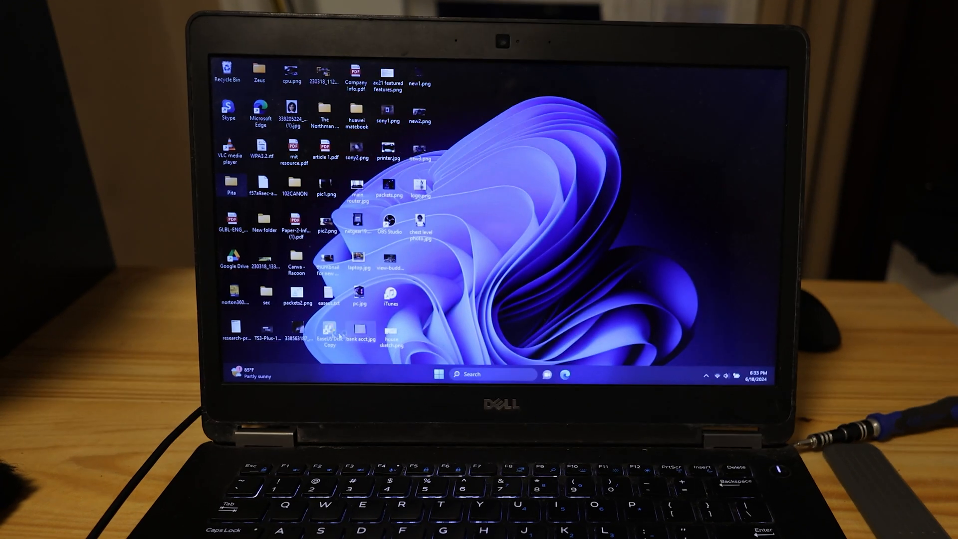